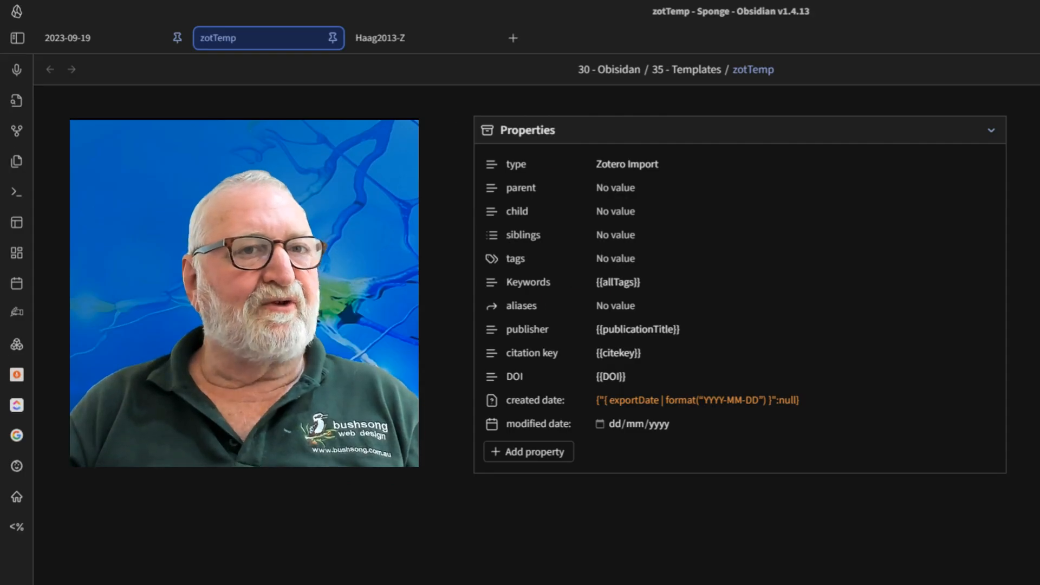
mouse_move(716, 85)
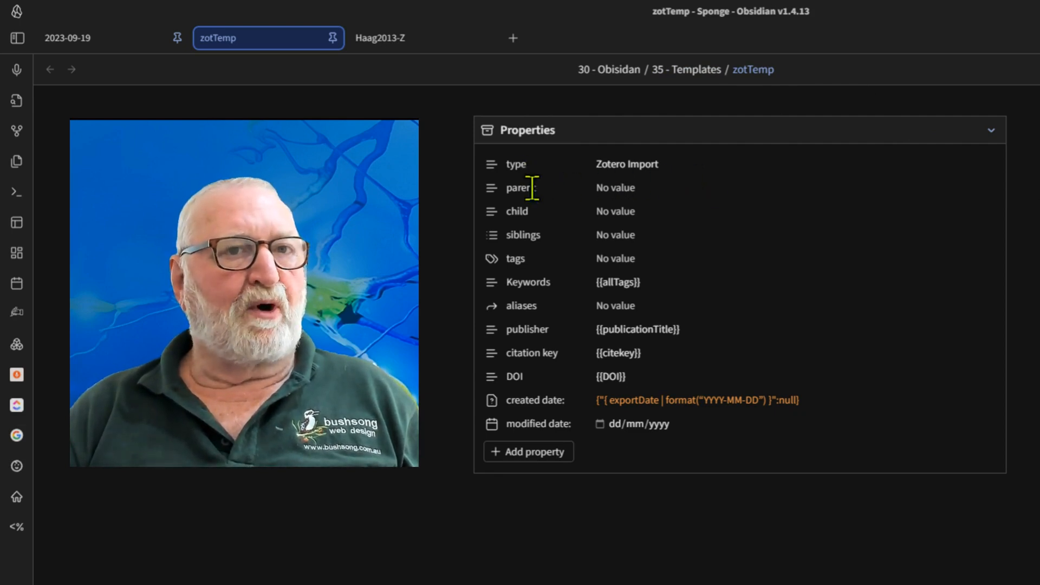
mouse_move(536, 164)
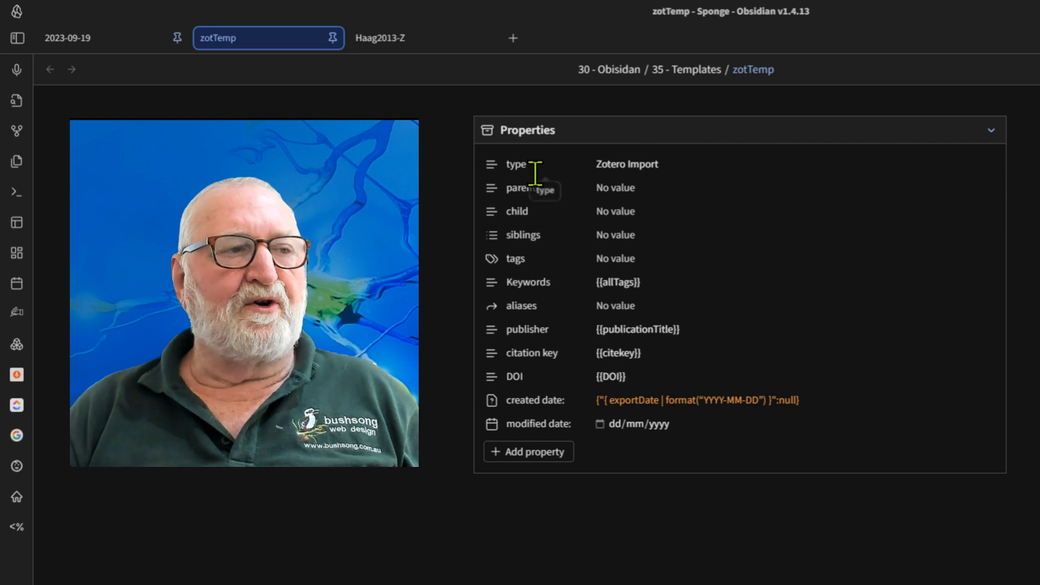
mouse_move(680, 168)
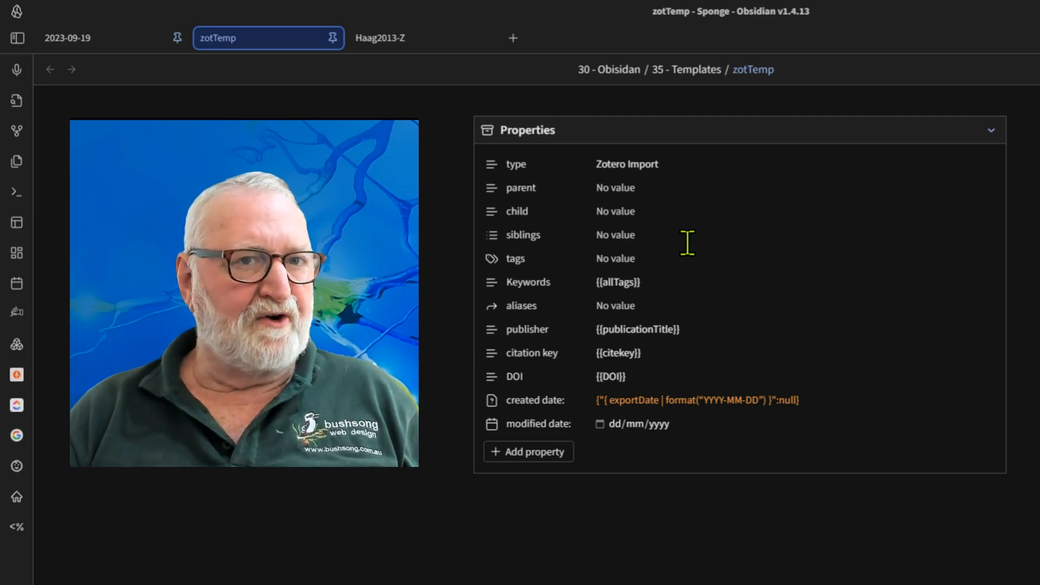
mouse_move(667, 260)
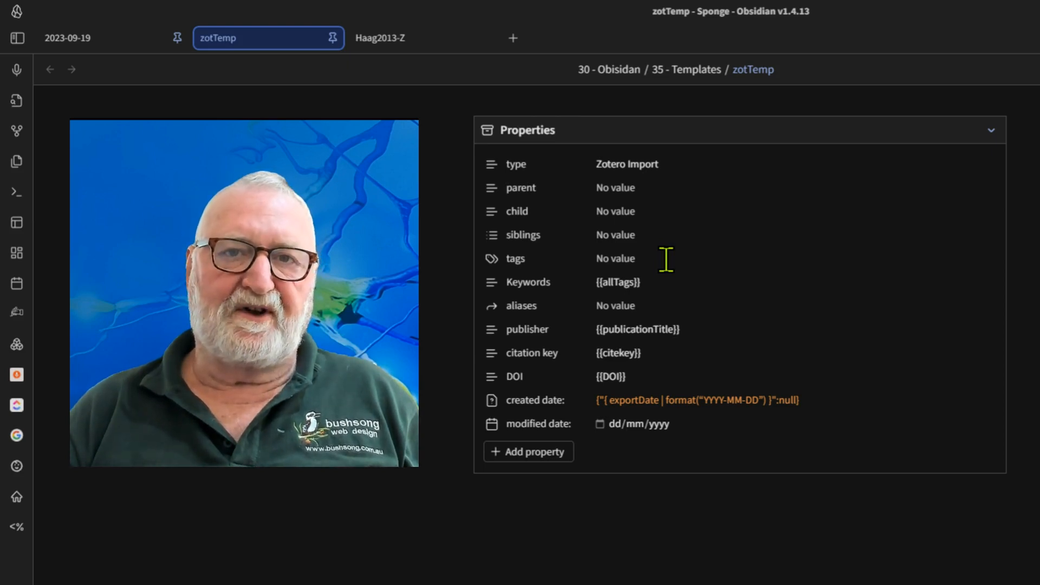
mouse_move(672, 282)
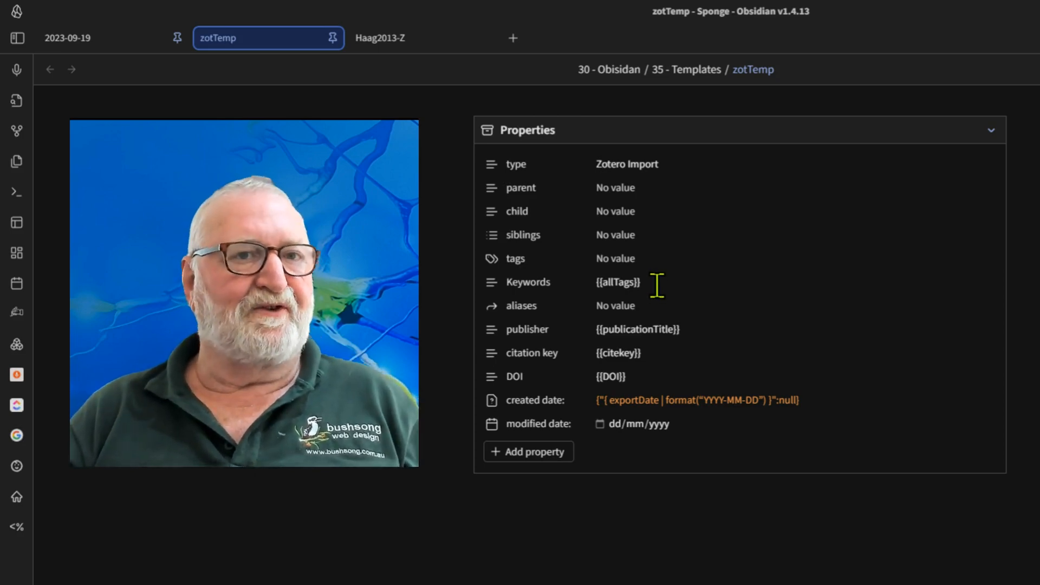
mouse_move(714, 303)
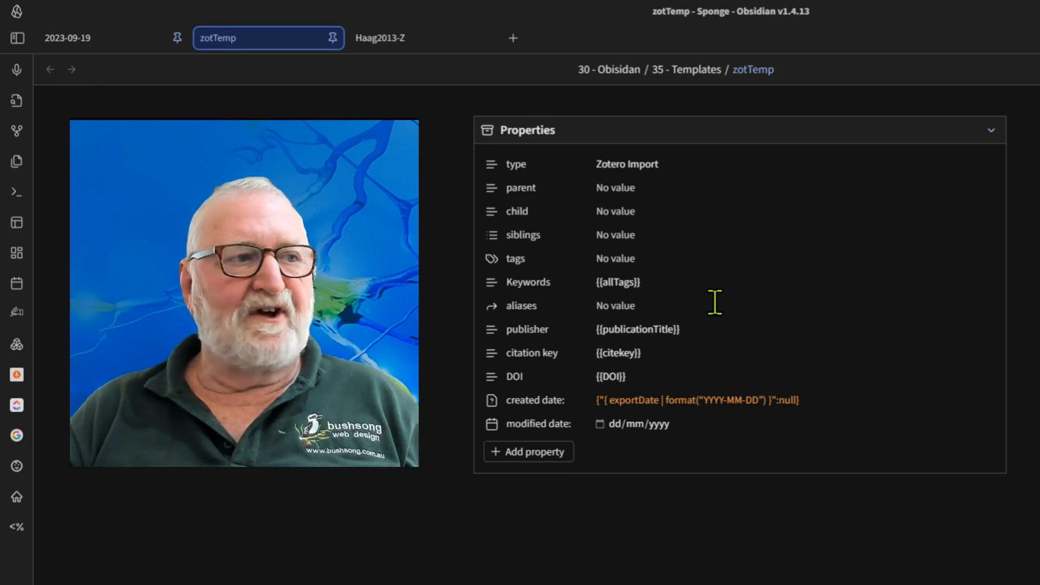
mouse_move(707, 309)
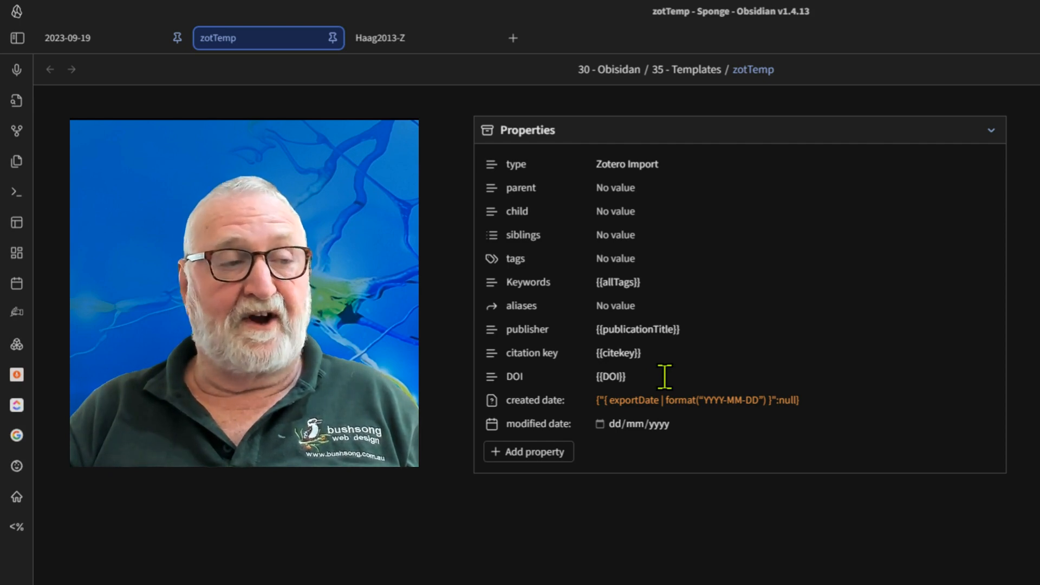
mouse_move(829, 425)
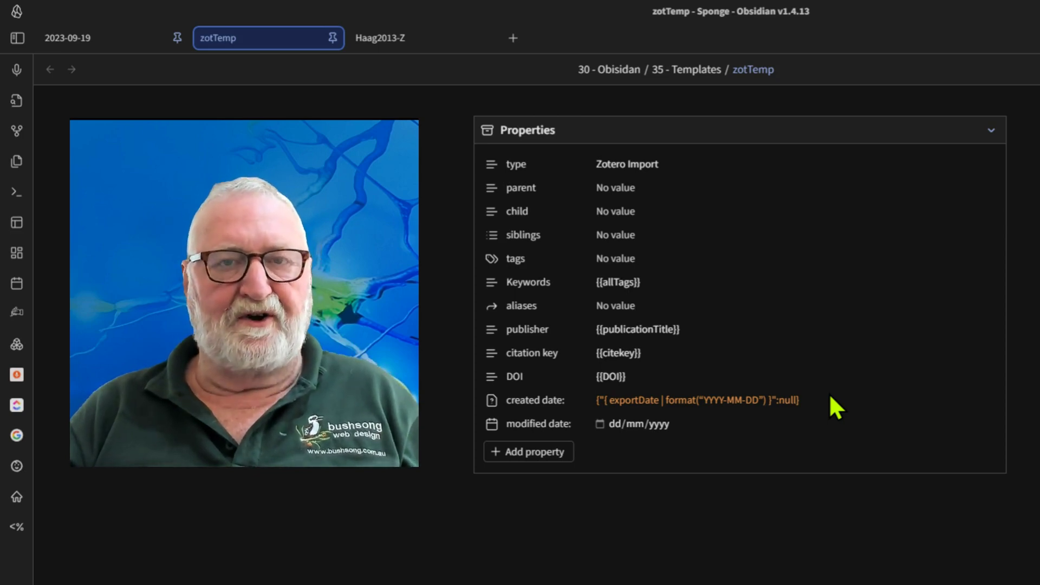
mouse_move(848, 413)
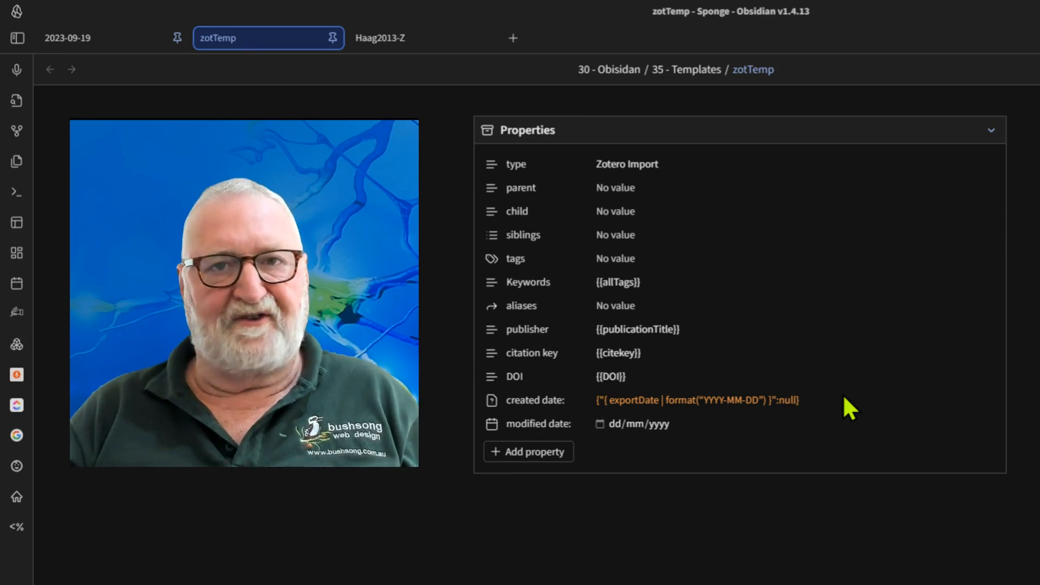
mouse_move(812, 431)
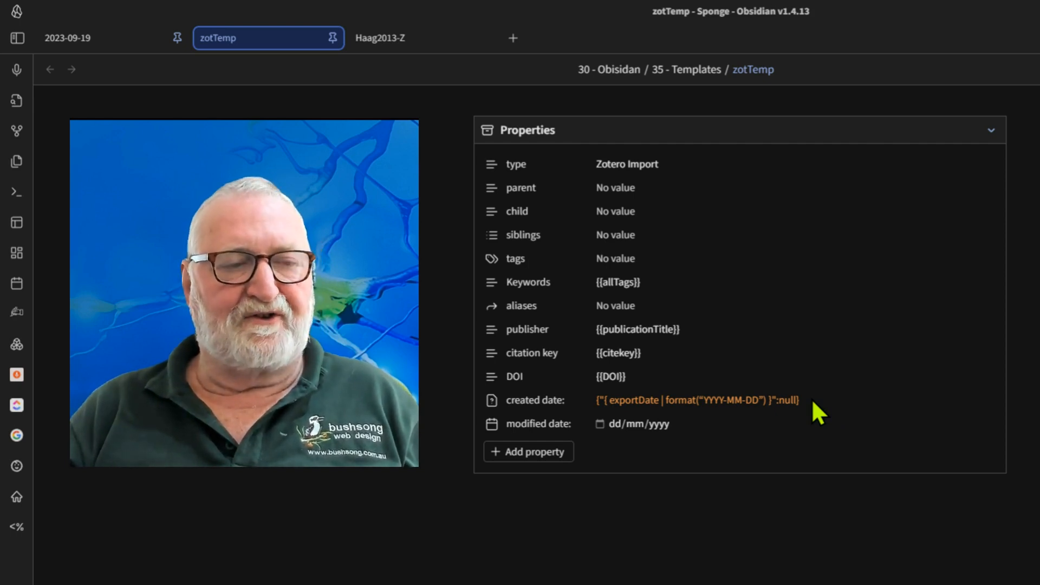
mouse_move(823, 447)
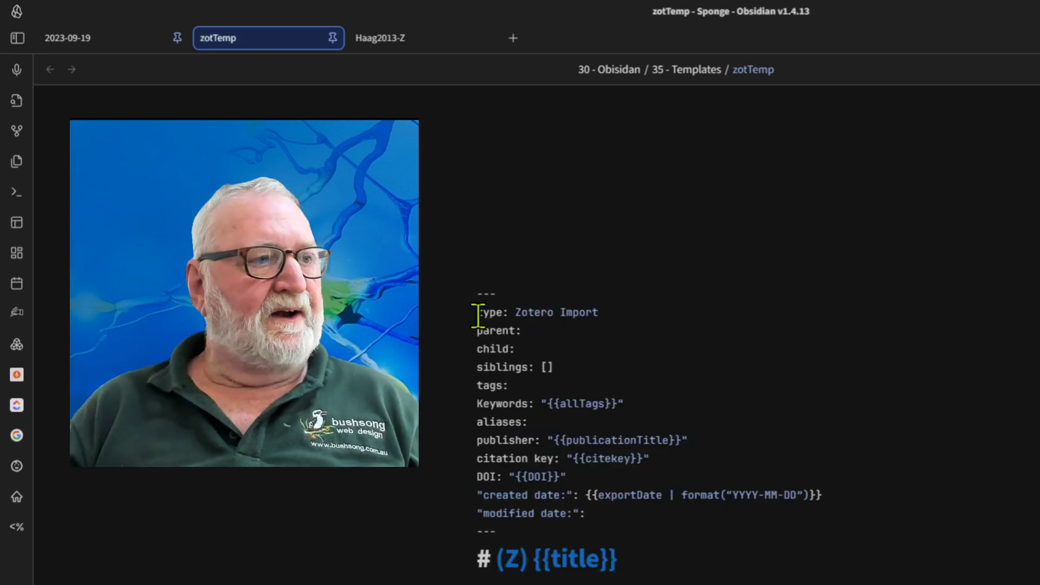
Select 'Import' in the template's type value so it reads just Zotero.
click(509, 331)
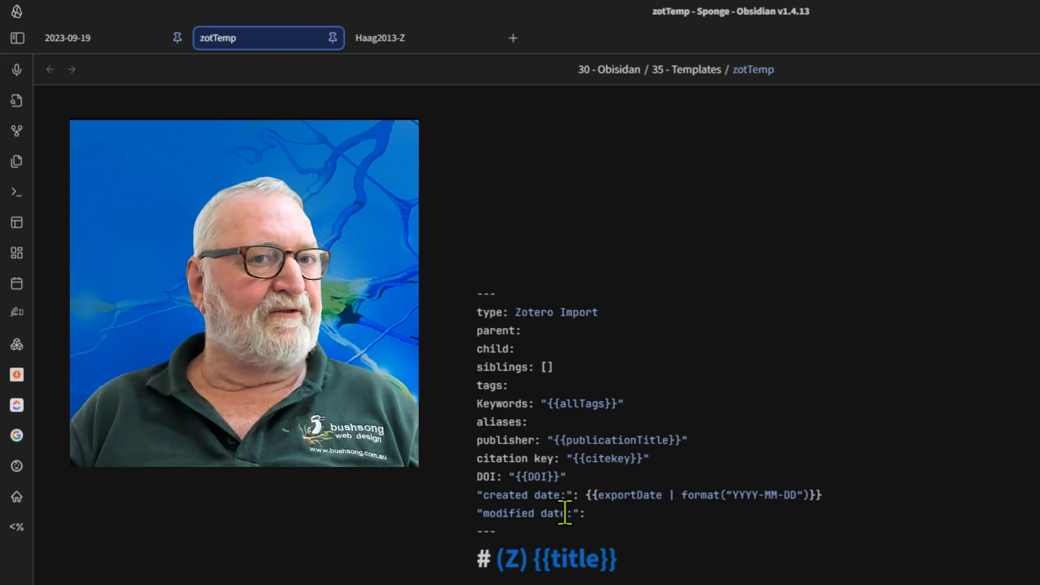
mouse_move(610, 312)
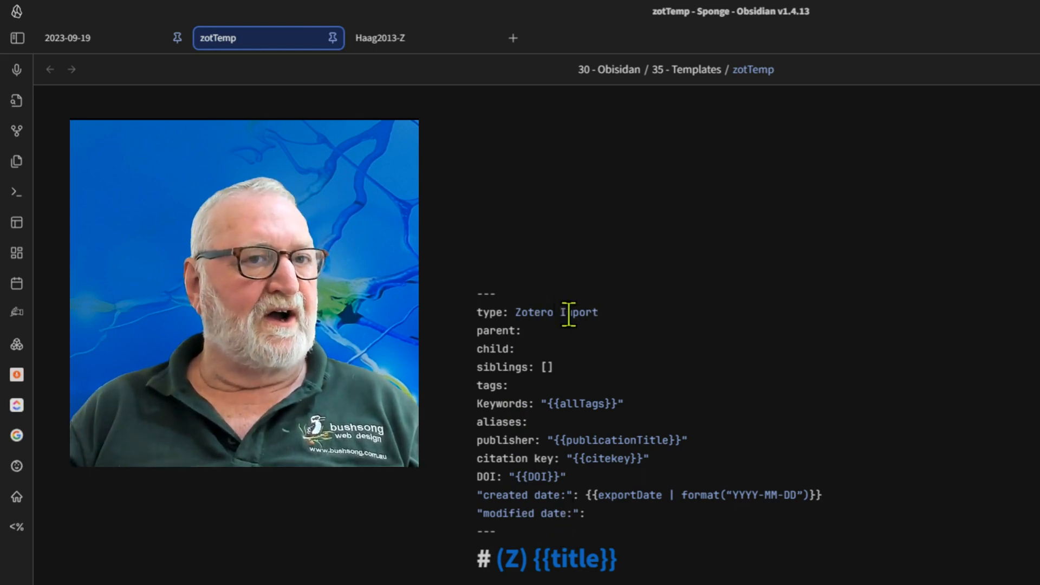
double_click(578, 312)
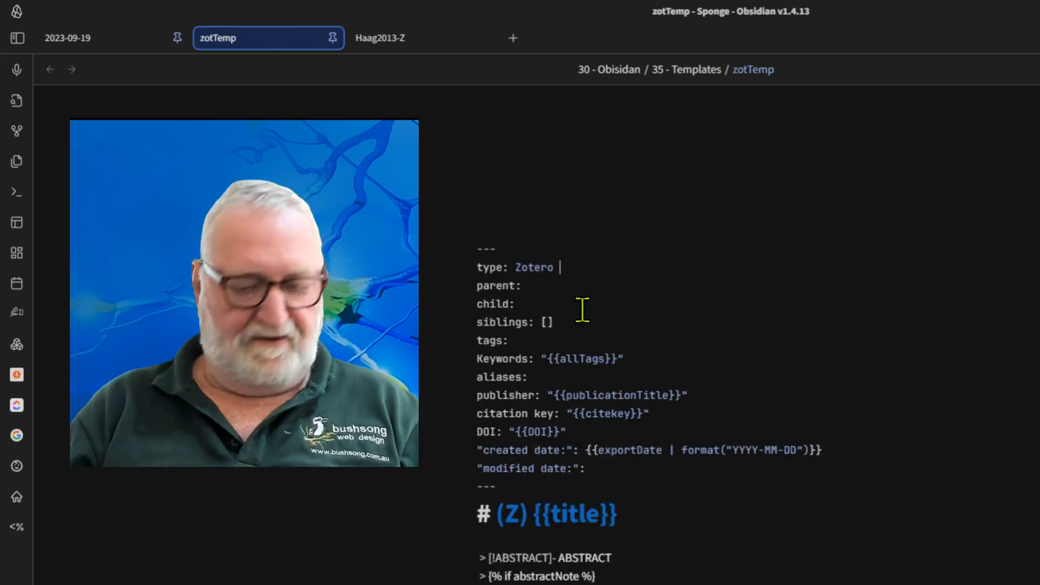
text(Import)
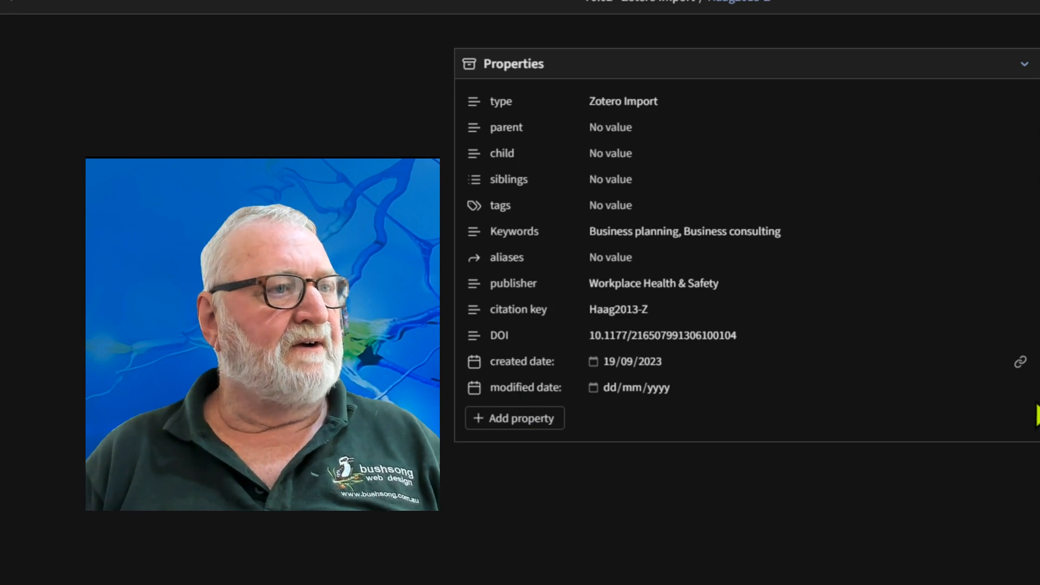
mouse_move(664, 60)
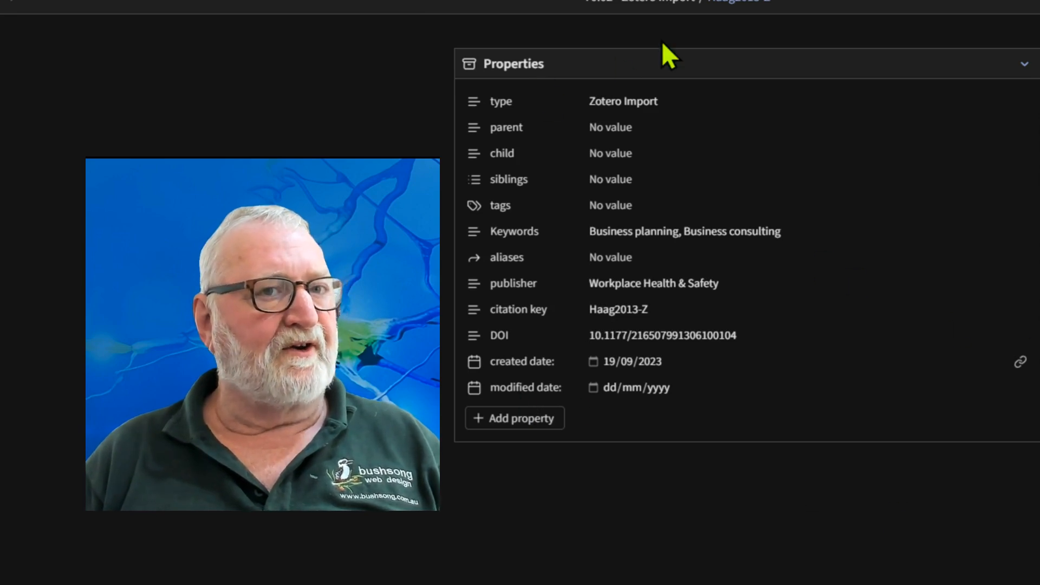
Activate the tags property field on the Haag2013-Z note to show tag suggestions.
click(679, 101)
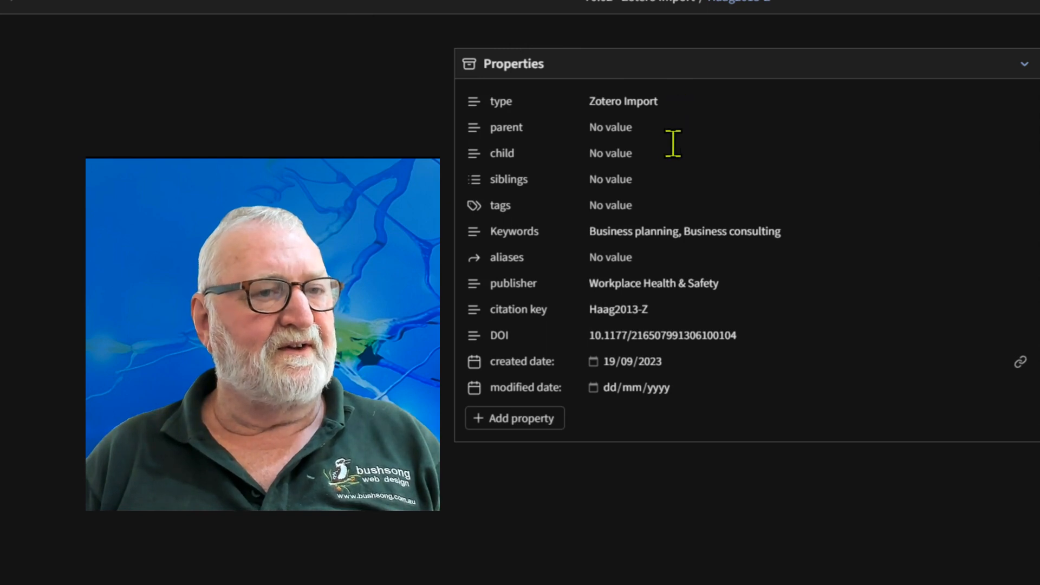
mouse_move(657, 204)
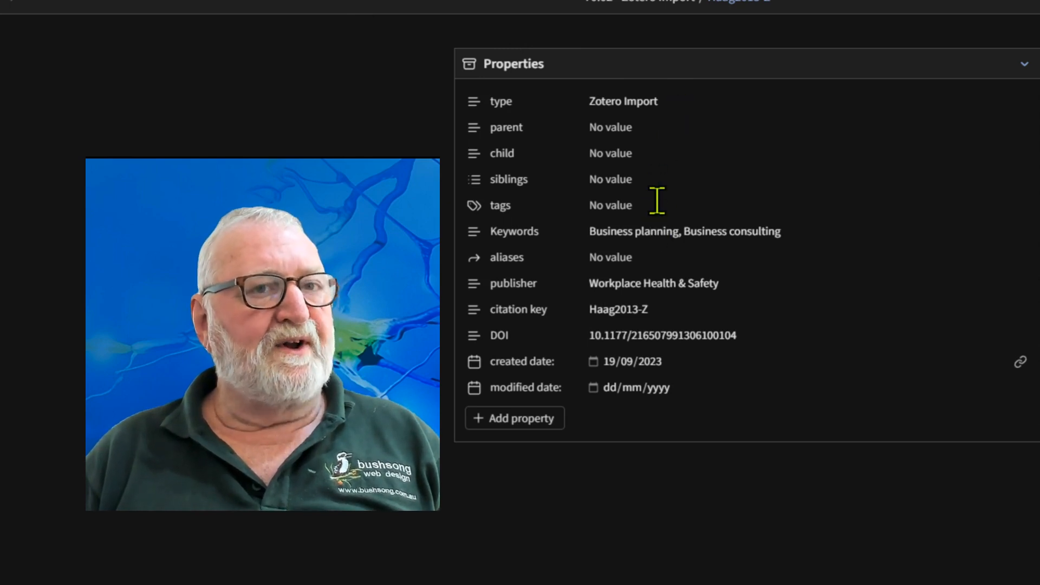
mouse_move(573, 255)
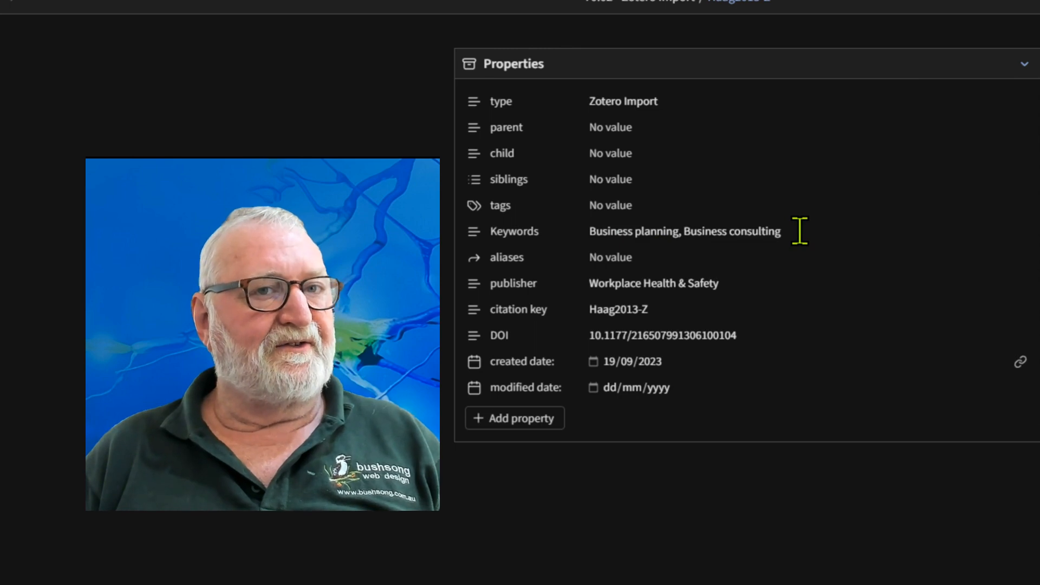
mouse_move(666, 260)
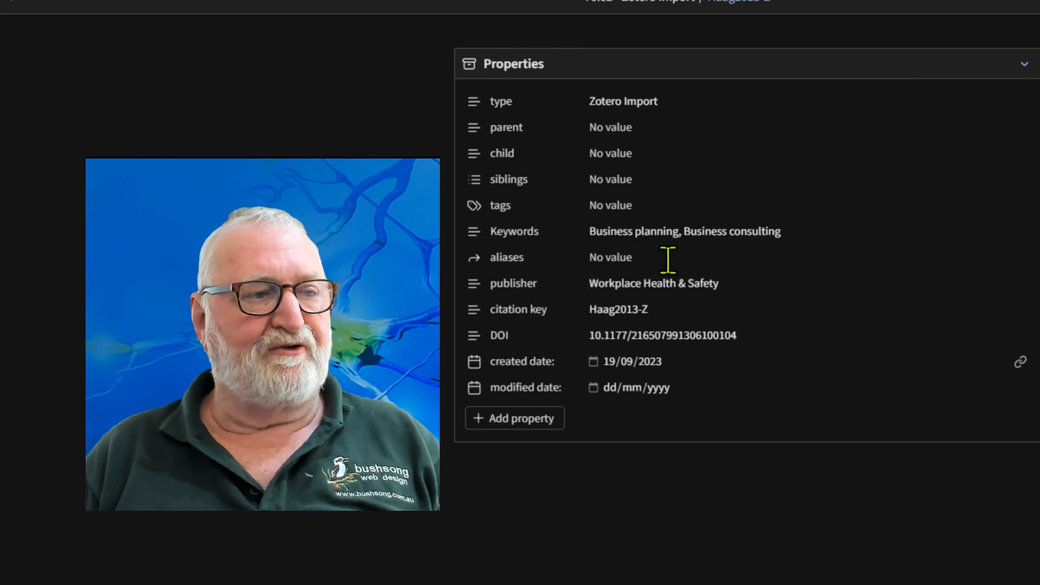
mouse_move(722, 296)
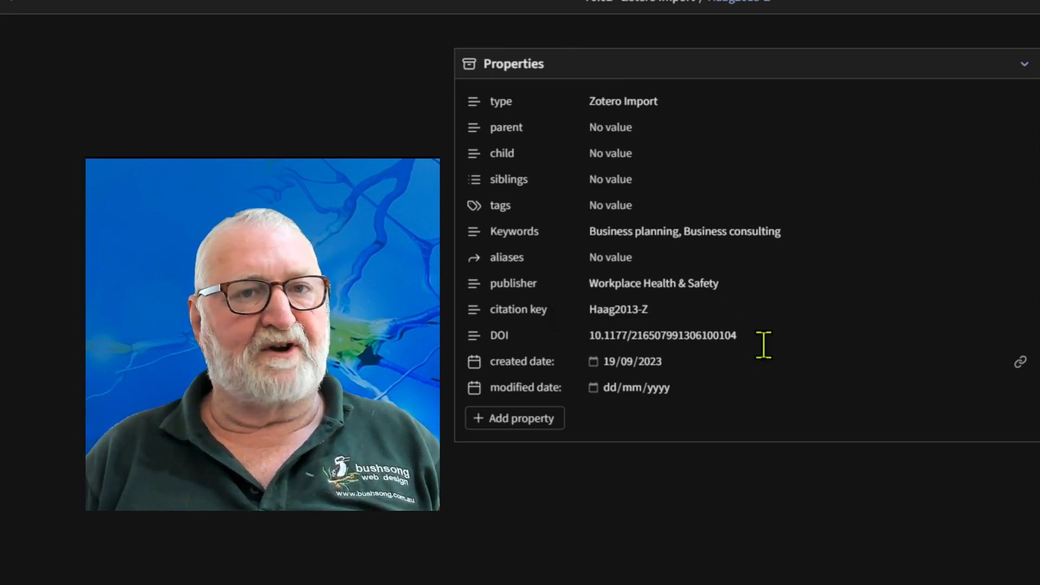
mouse_move(724, 392)
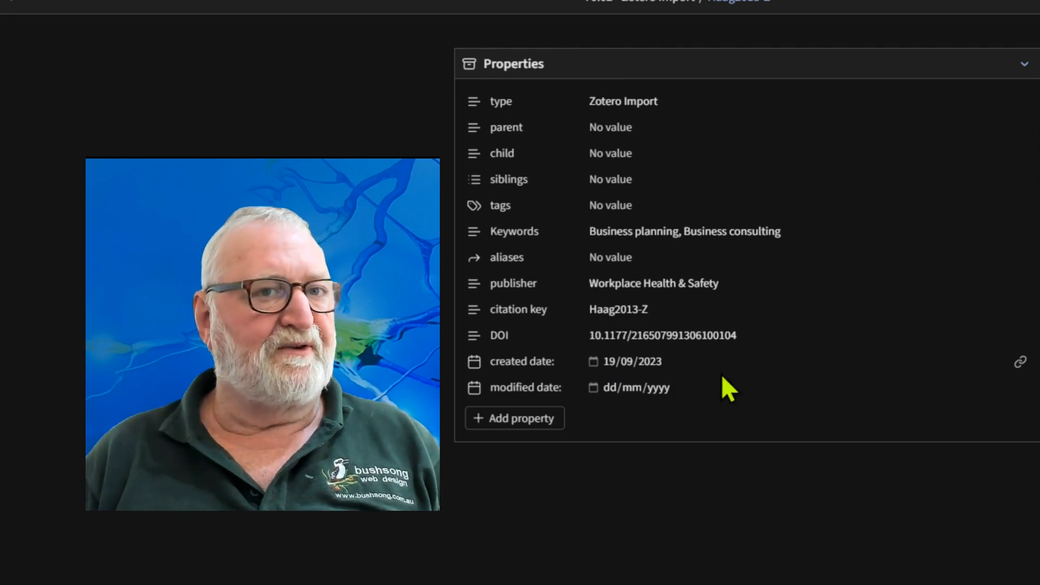
mouse_move(820, 377)
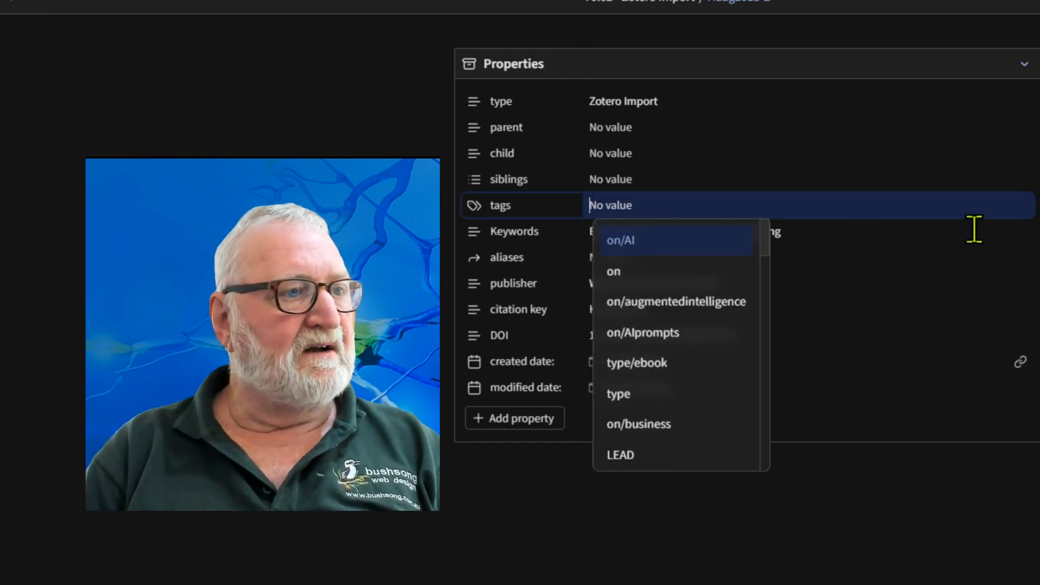
Add the tags mba and on/learning to the note.
text(mab)
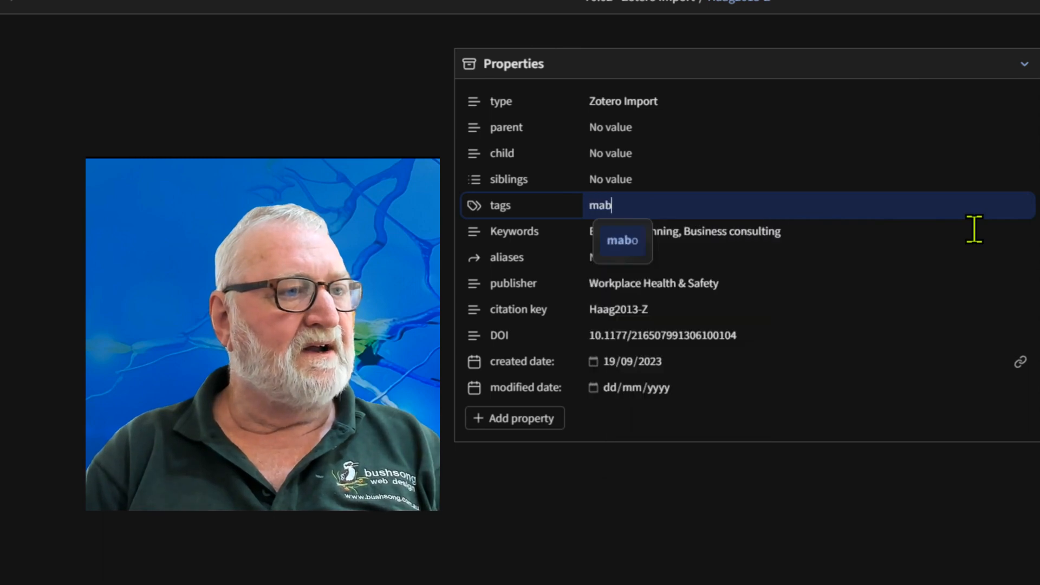
text(mba)
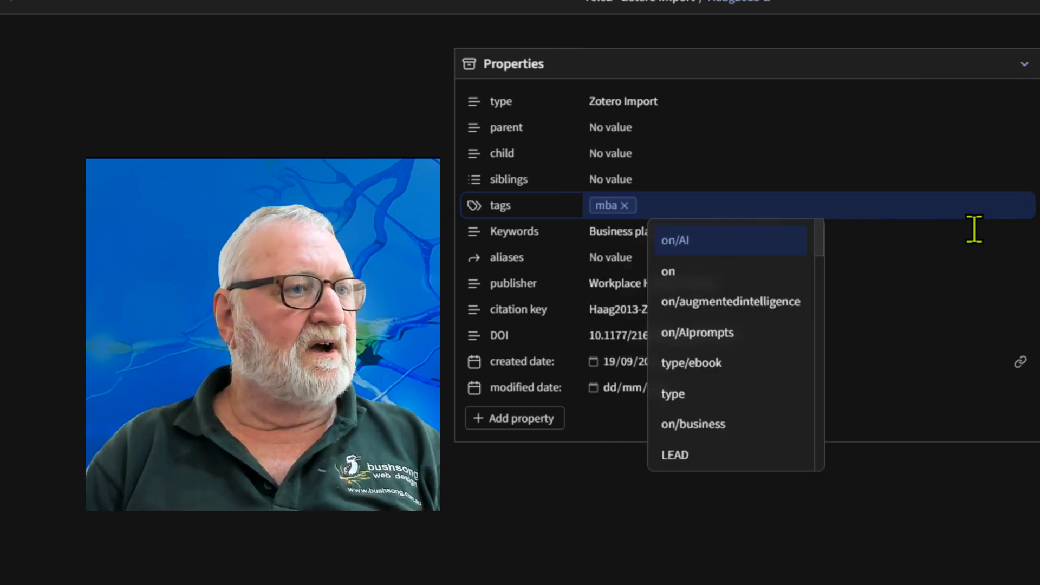
text(on/lea)
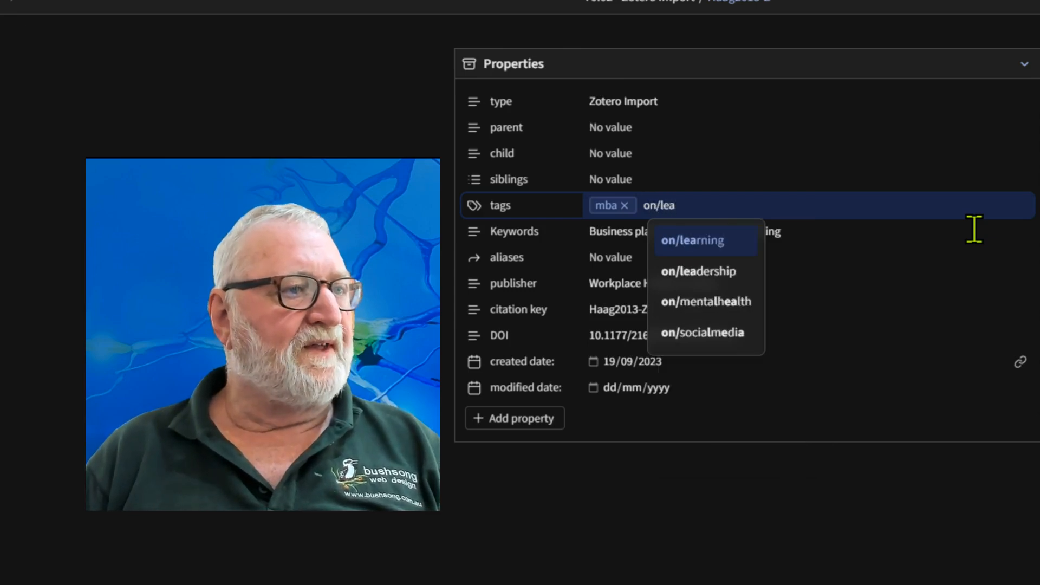
click(692, 240)
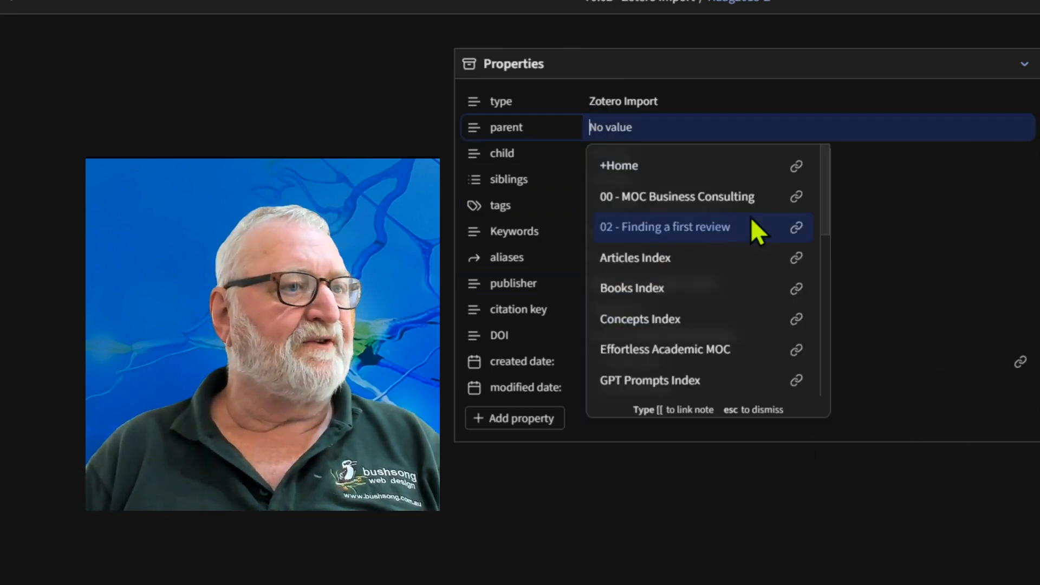
Set parent to 00 - MOC Business Consulting and add alias 'business consulting'.
click(676, 197)
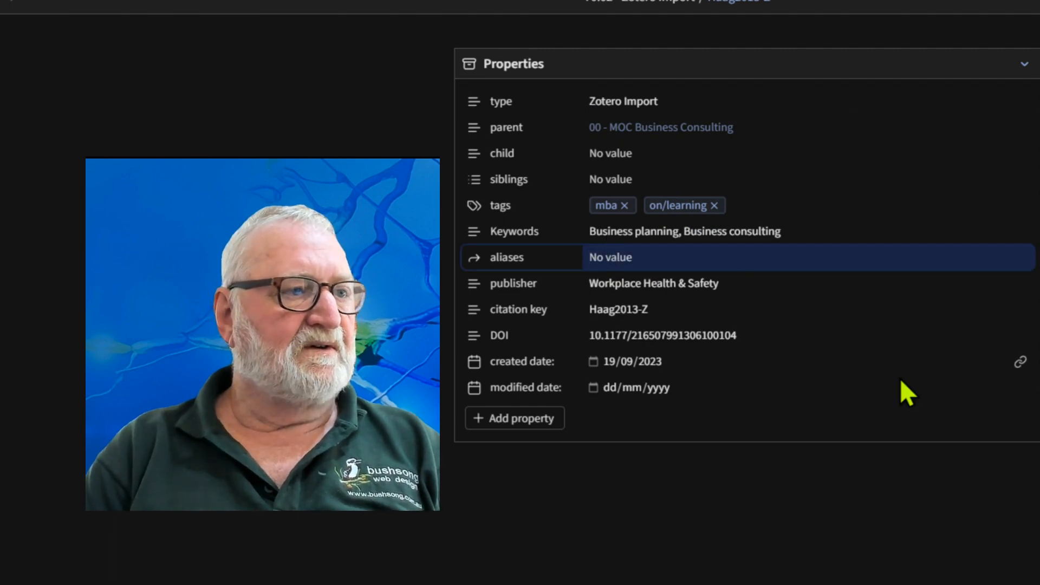
text(business)
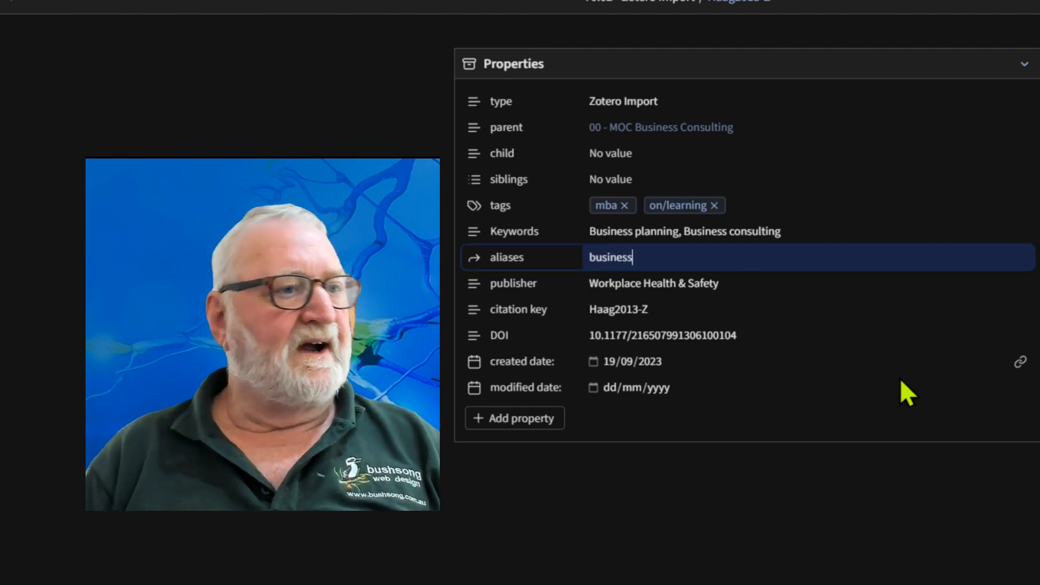
text(consulting)
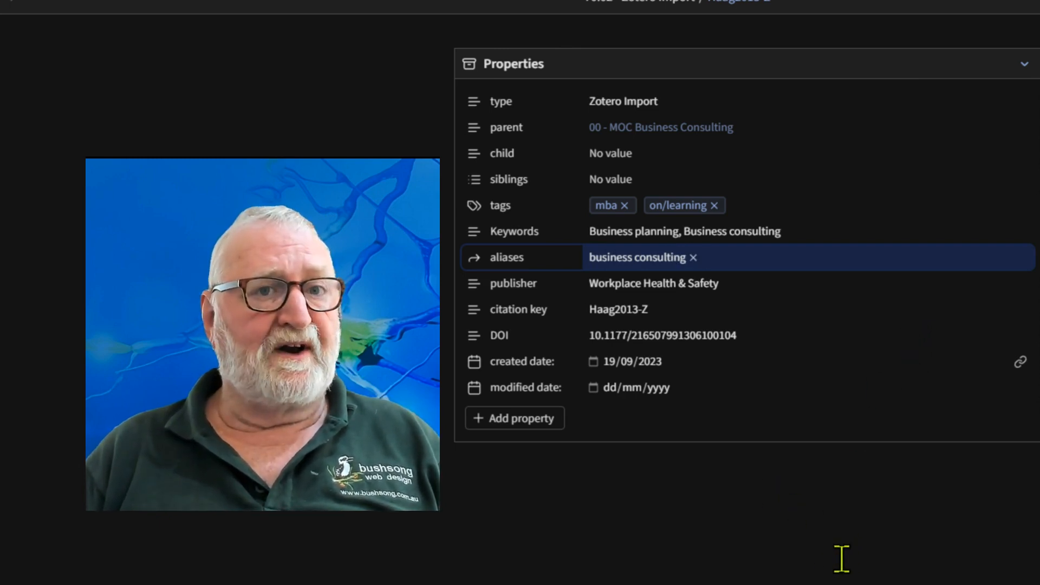
click(751, 257)
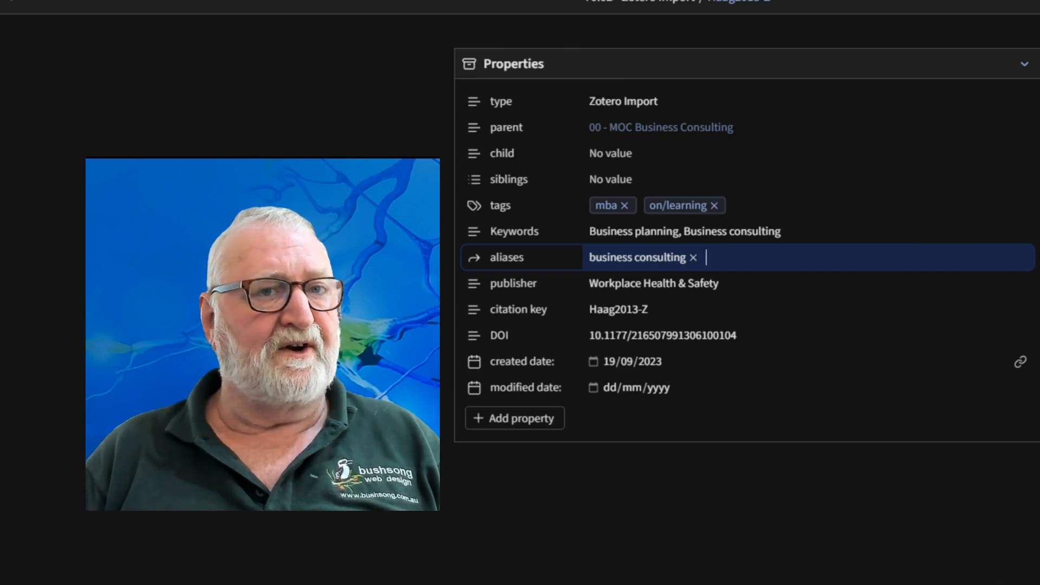
scroll(down, 3)
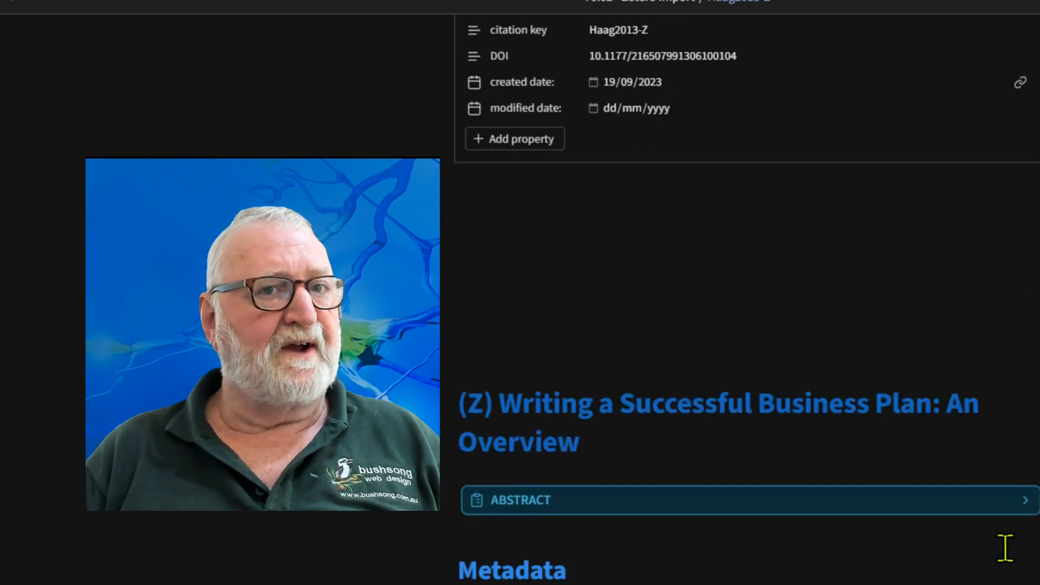
scroll(down, 3)
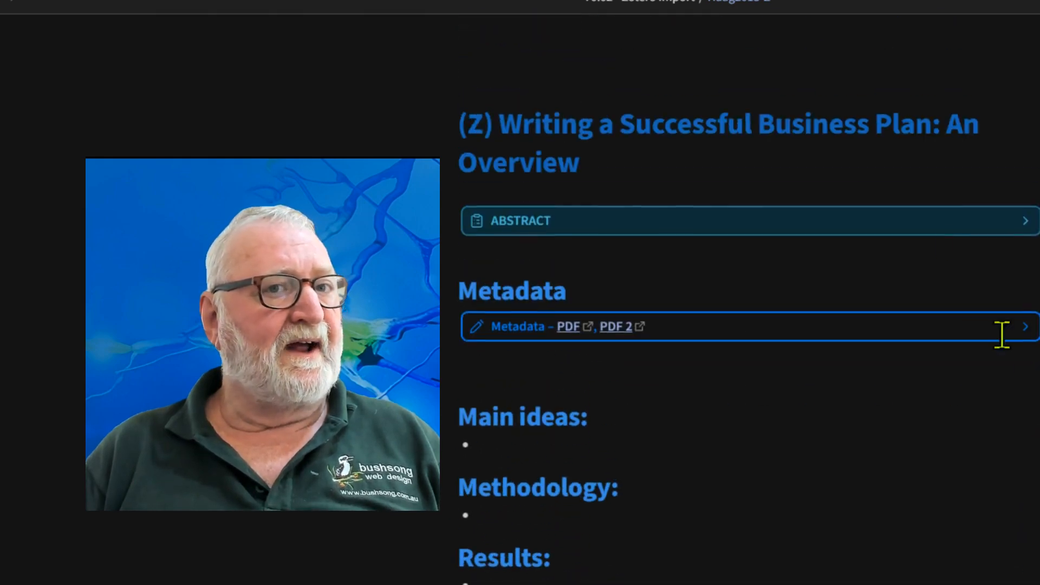